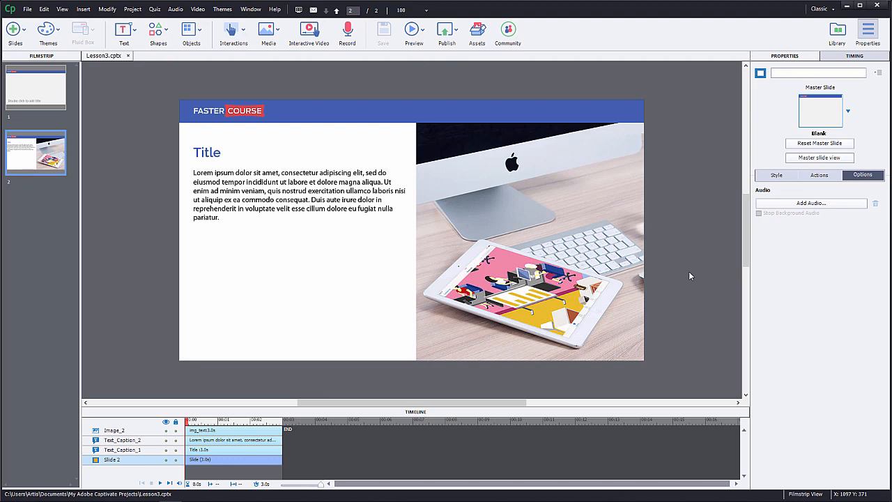
mouse_move(188, 110)
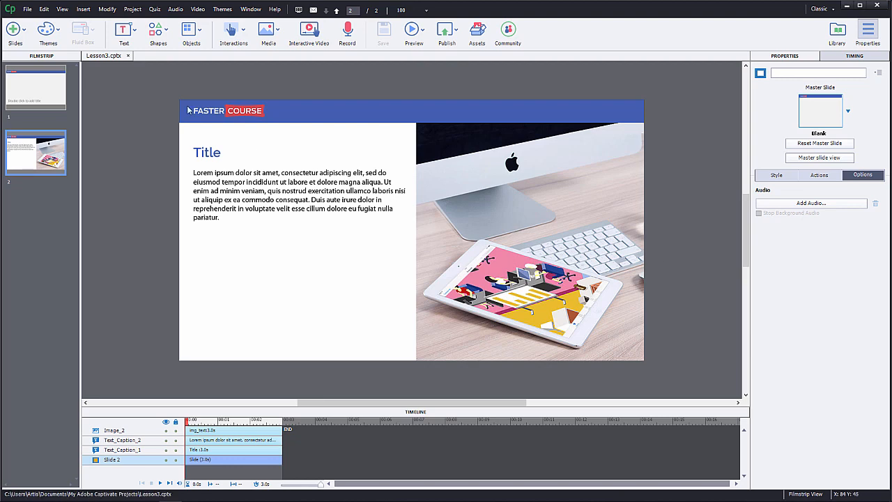
Step: Add a Blank Slide from the Slides menu, creating slide 3 after slide 2
left_click(14, 31)
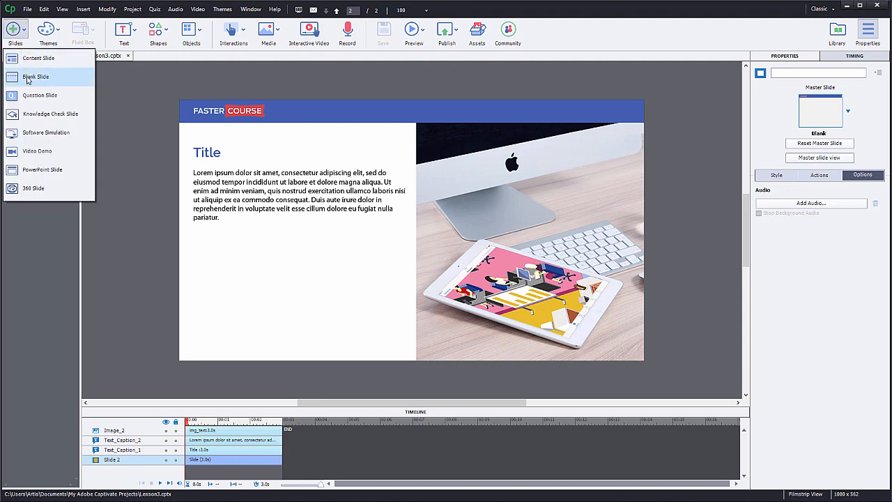
left_click(36, 77)
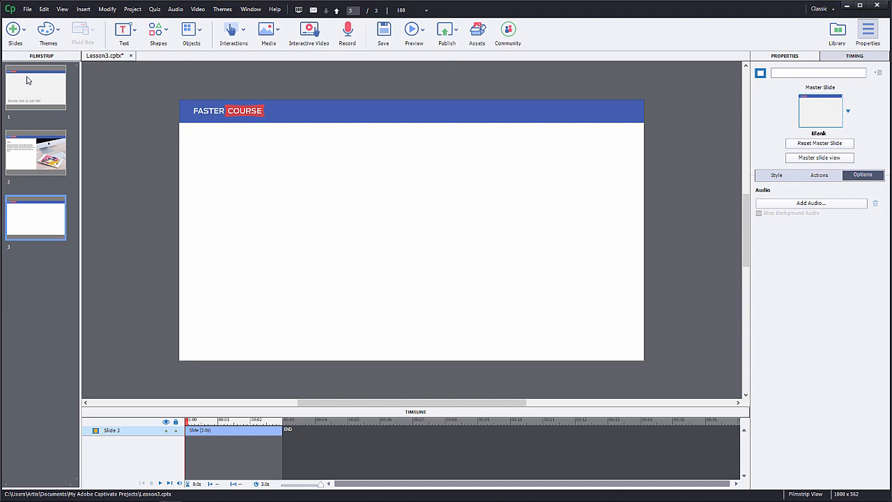
Step: Copy slide 2's Title caption and paste it onto the new third slide
left_click(36, 151)
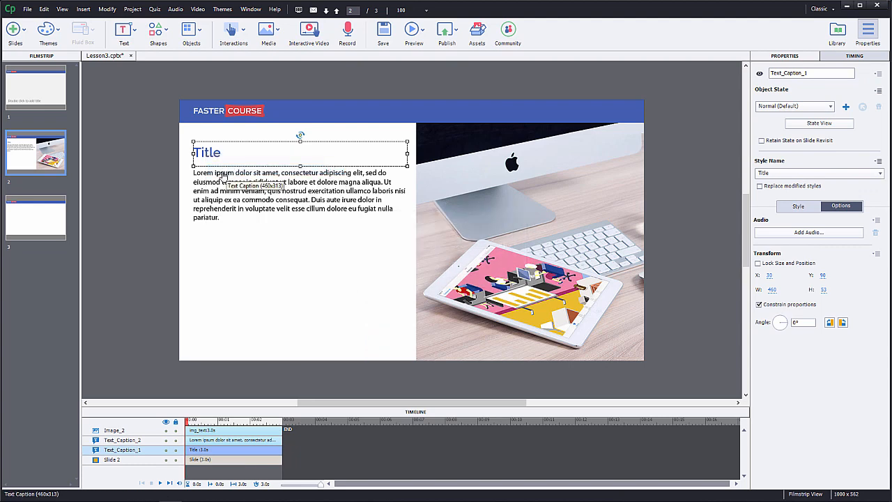
left_click(34, 218)
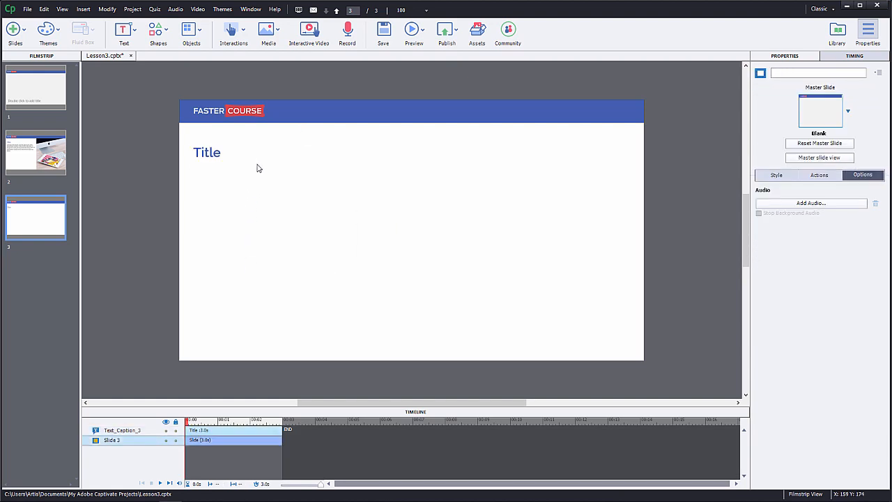
Step: Insert an Event Video from the Captivate folder onto slide 3 below the Title
left_click(268, 31)
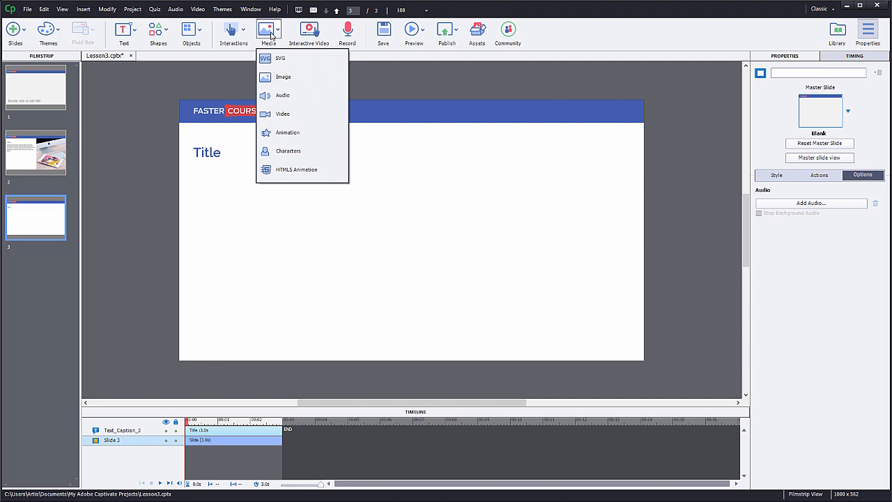
mouse_move(281, 95)
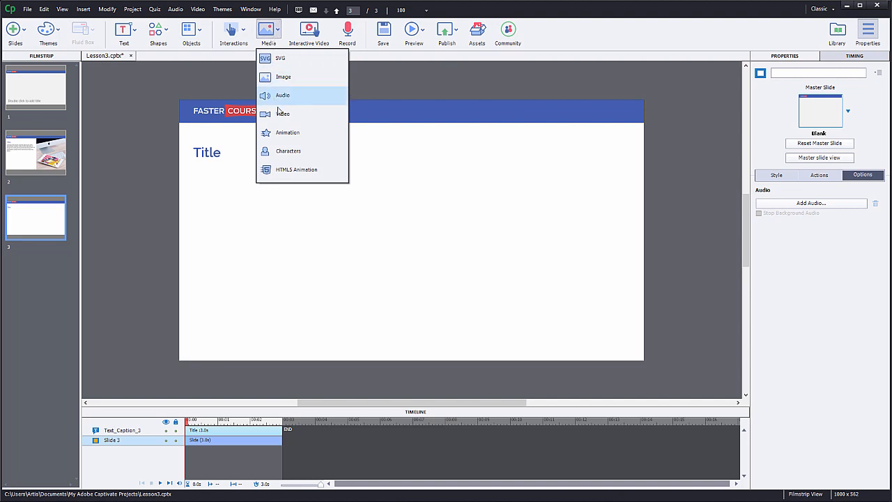
left_click(283, 113)
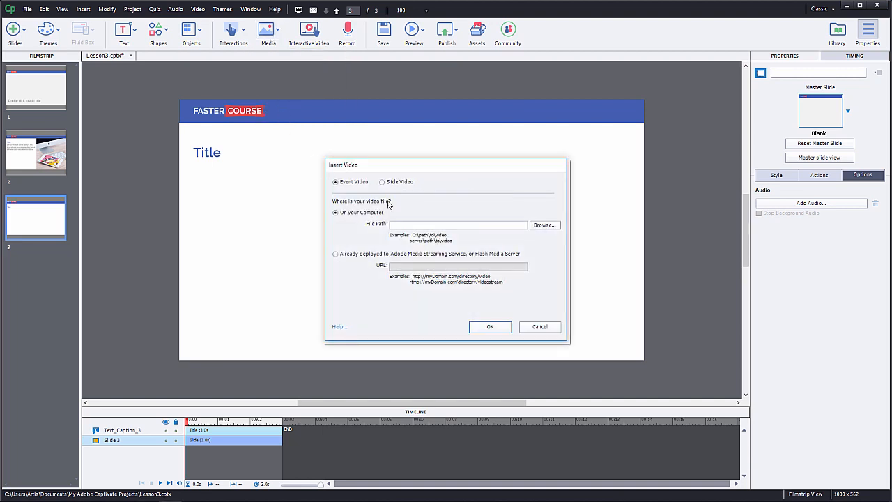
left_click(543, 224)
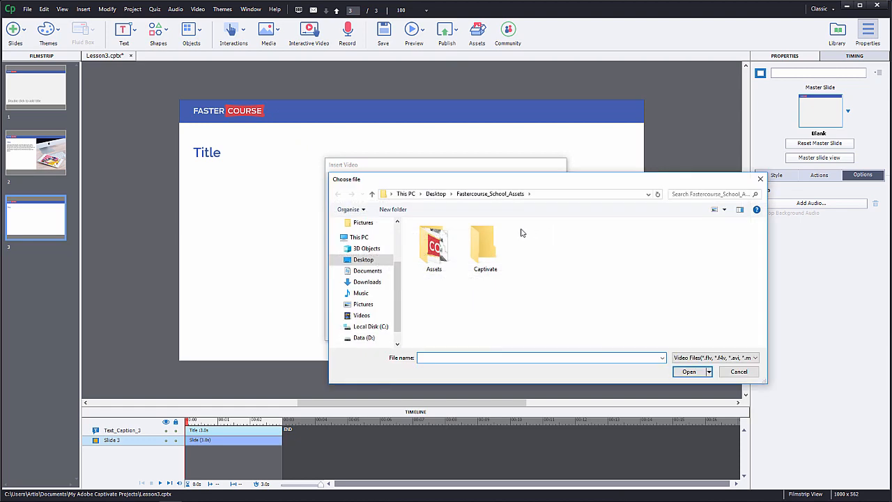
double_click(433, 244)
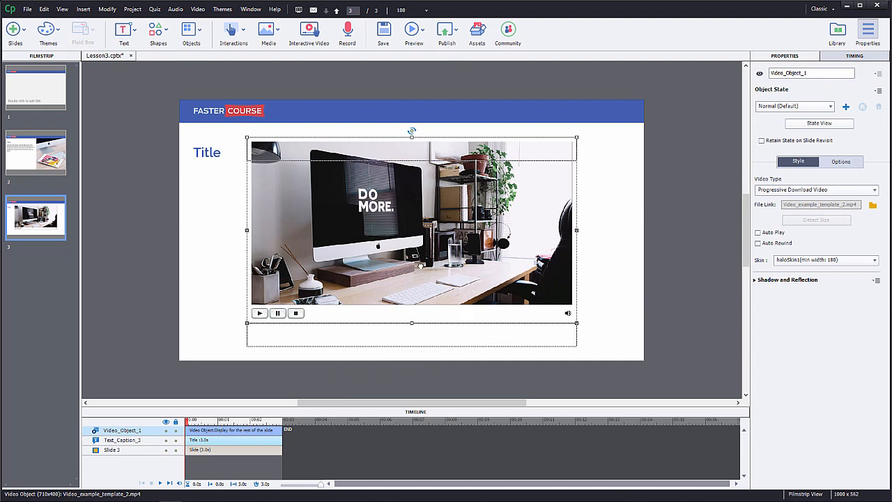
Step: Align the video so it sits centered horizontally on the slide
right_click(411, 258)
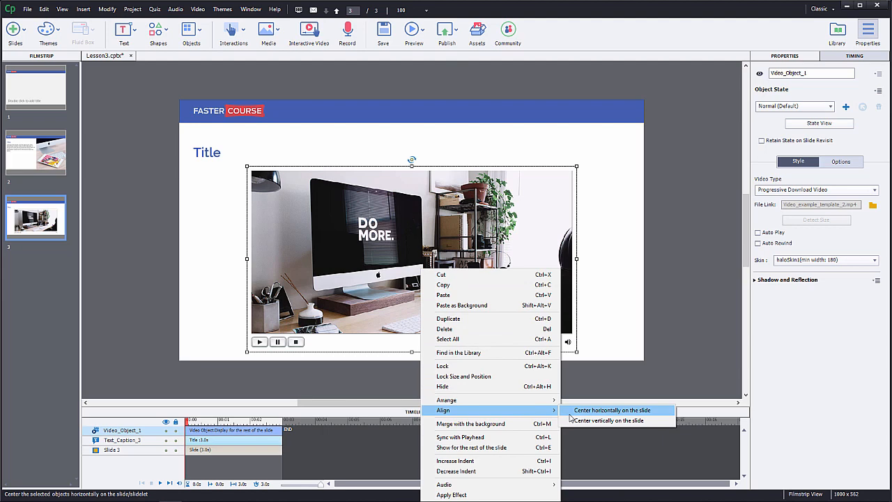
left_click(611, 409)
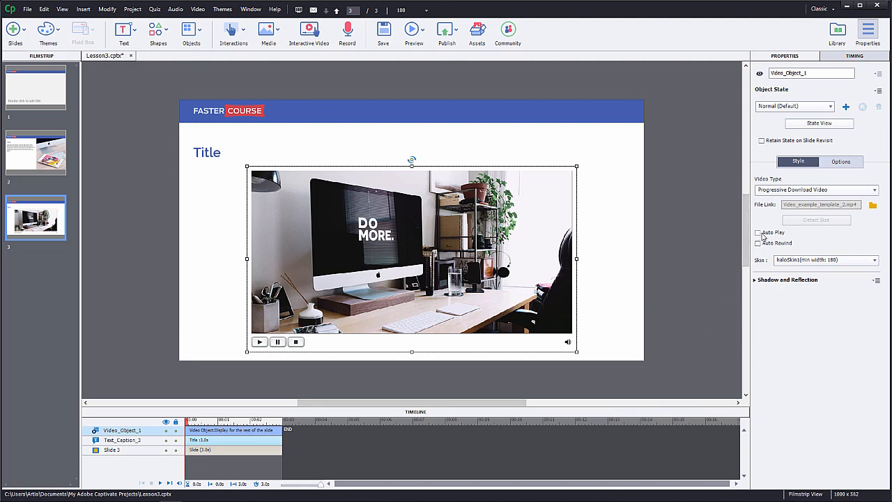
Step: Enable Auto Play for the video and set its skin to clearSkin1
left_click(758, 232)
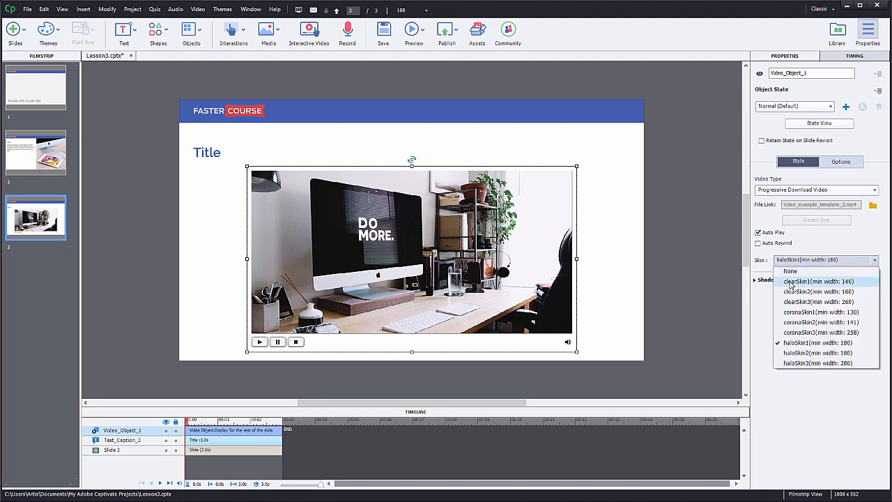
left_click(816, 281)
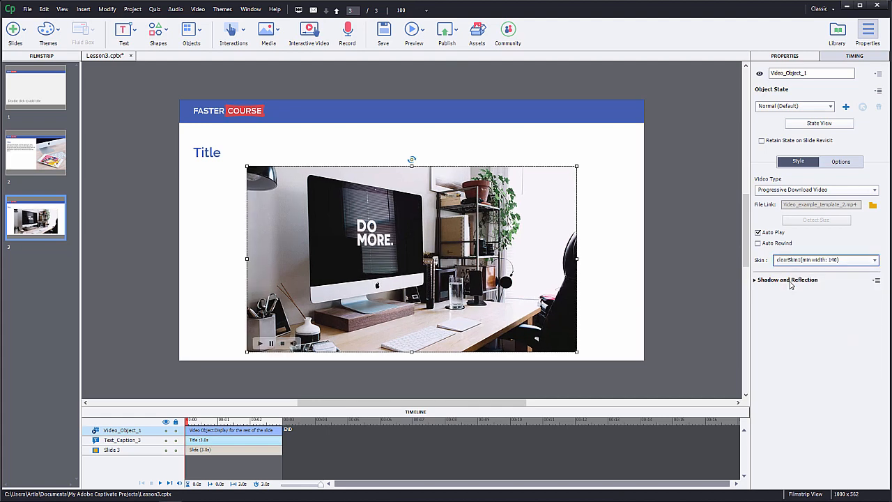